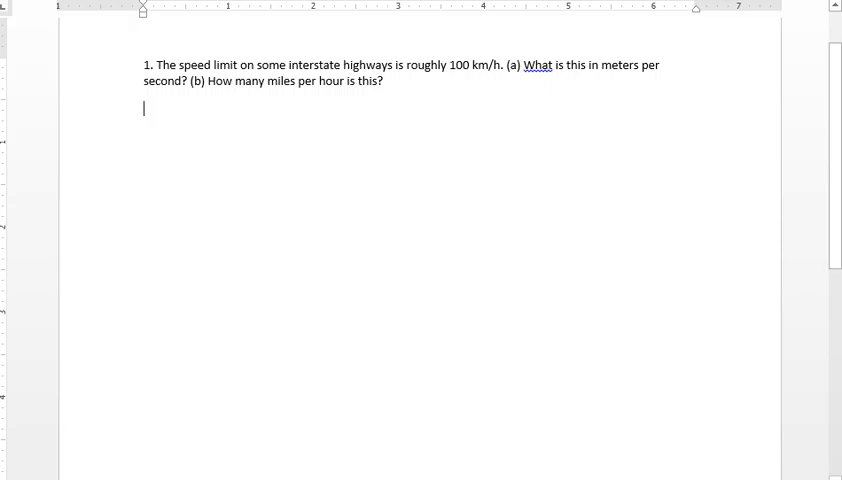
Step: Label part (a) and write 100 km/h × 1000 m/km × h/60 min × min/60 s = as an equation
{"action": "type", "text": "("}
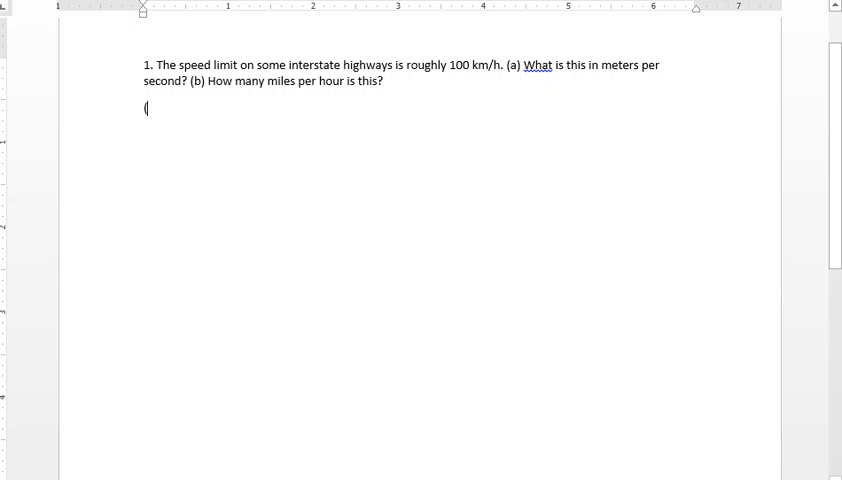
{"action": "type", "text": "a)"}
{"action": "type", "text": "100 km/h"}
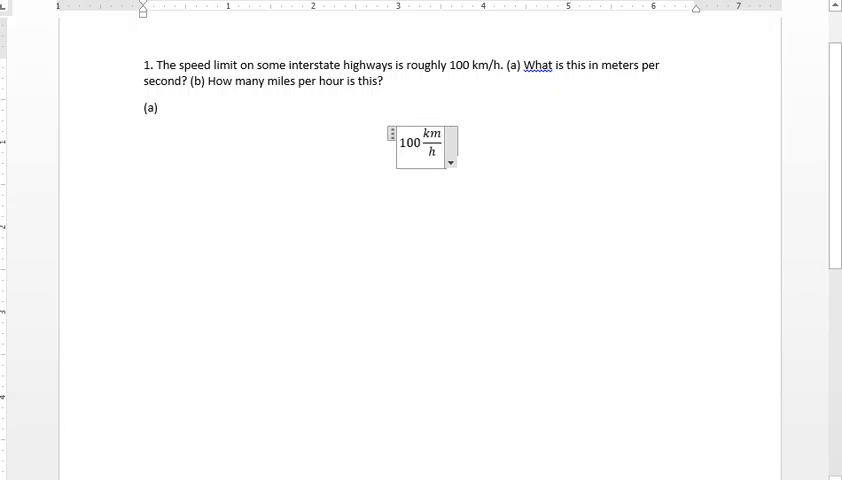
{"action": "type", "text": "*"}
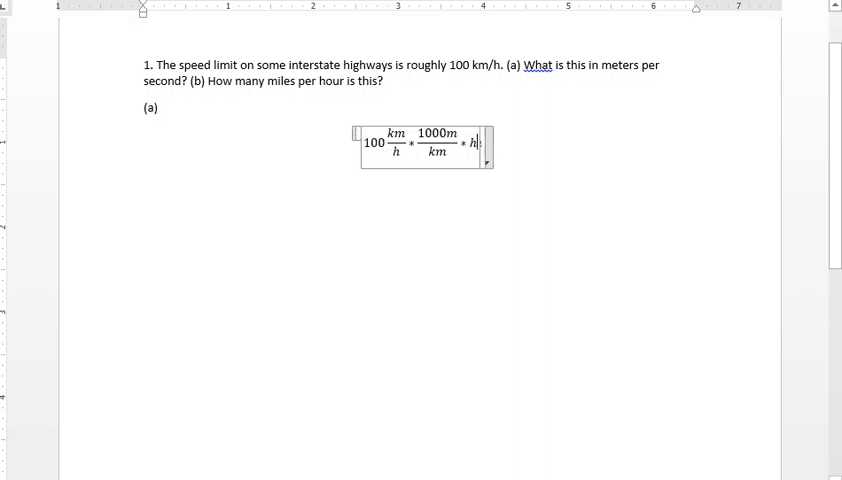
{"action": "type", "text": "/60min"}
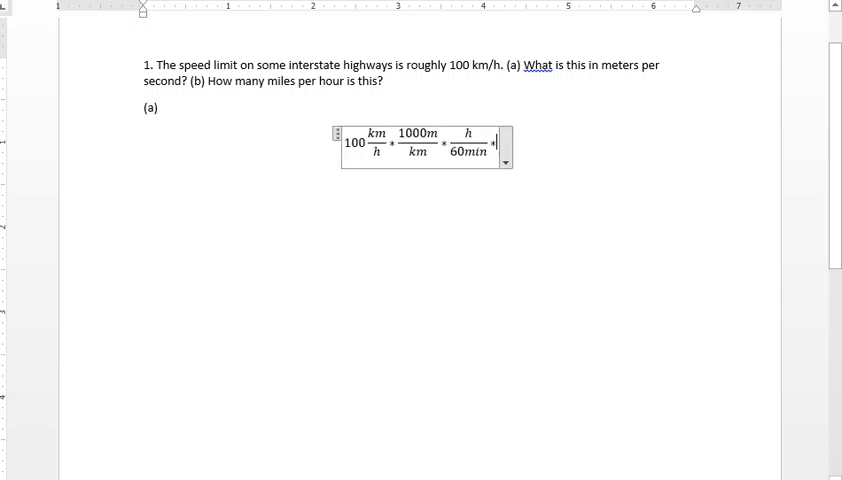
{"action": "type", "text": "* min/60"}
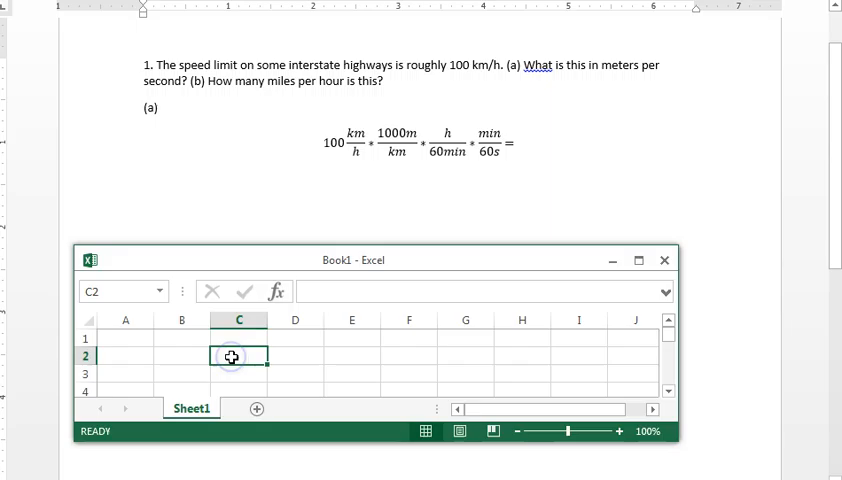
Step: Compute =100*1000/60/60 in Excel to get the part (a) result of 27.8 m/s
{"action": "type", "text": "=100"}
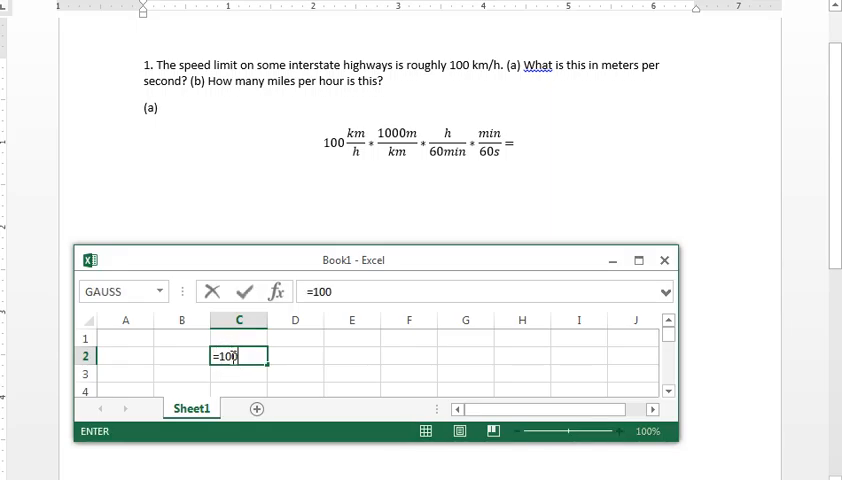
{"action": "type", "text": "*1000"}
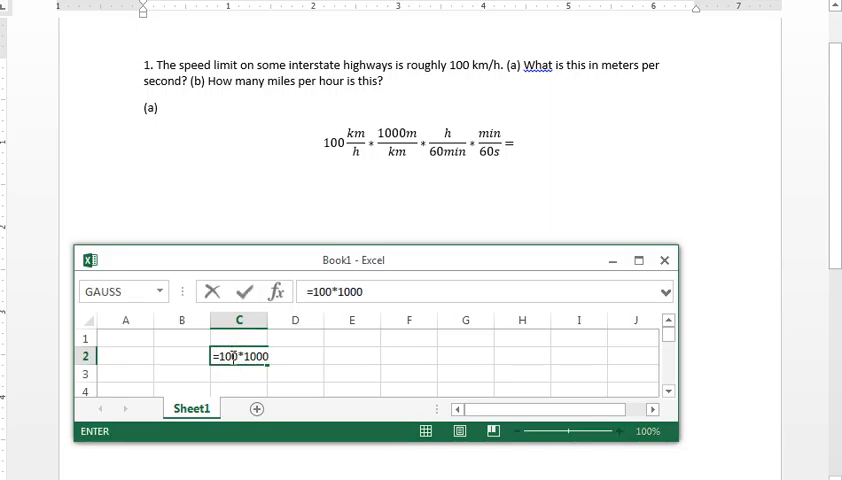
{"action": "type", "text": "/60/60"}
{"action": "left_click", "coordinate": [418, 142]}
{"action": "type", "text": " 27.8 m/s"}
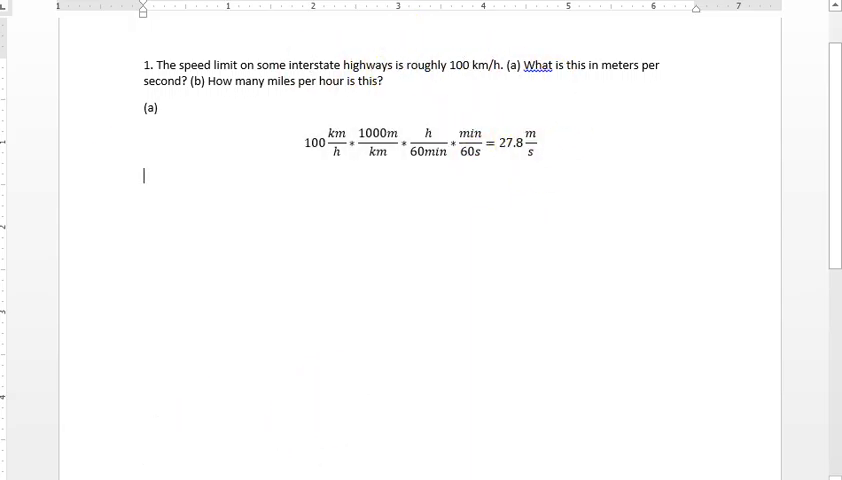
{"action": "mouse_move", "coordinate": [106, 444]}
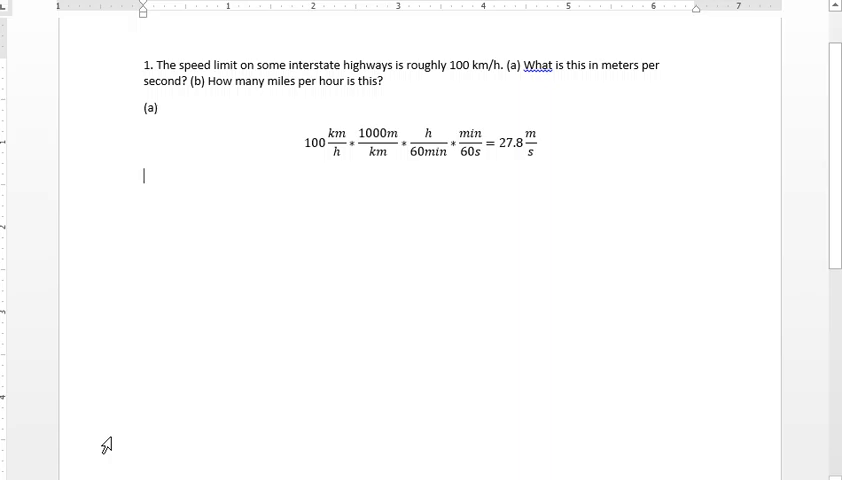
Step: Label part (b) and start its equation as 100 km/h × a blank miles/km conversion factor
{"action": "type", "text": "(b)"}
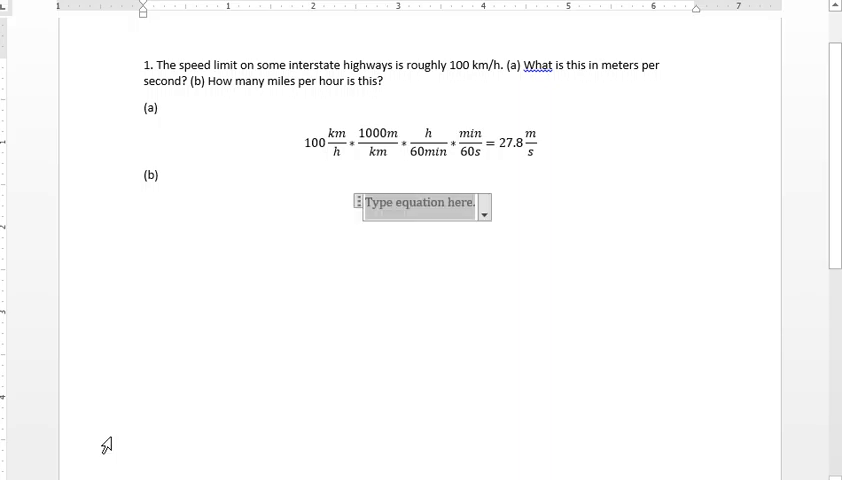
{"action": "type", "text": "100km/h"}
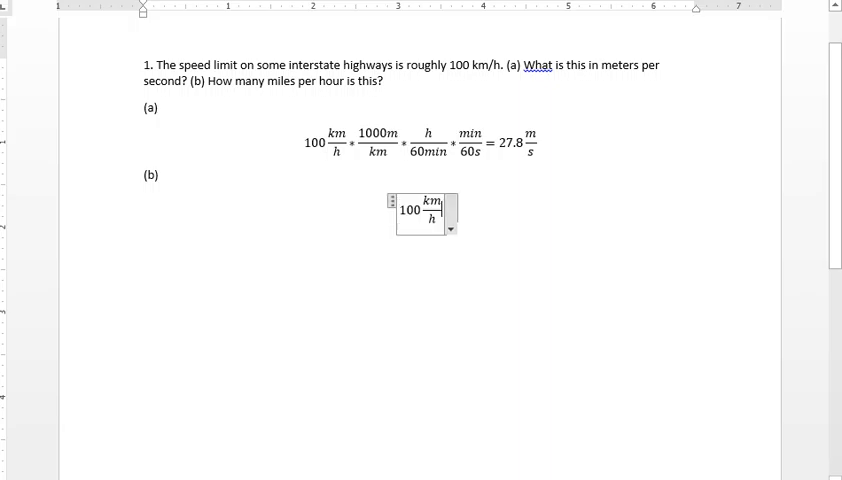
{"action": "type", "text": "*"}
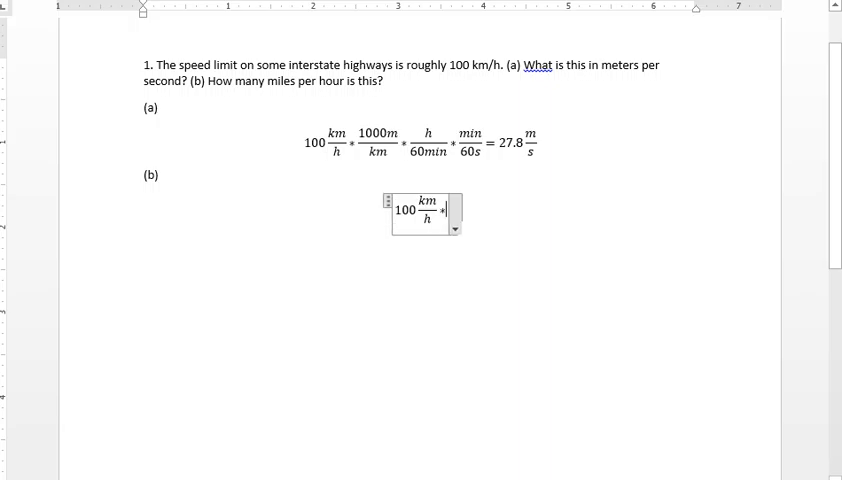
{"action": "type", "text": "#"}
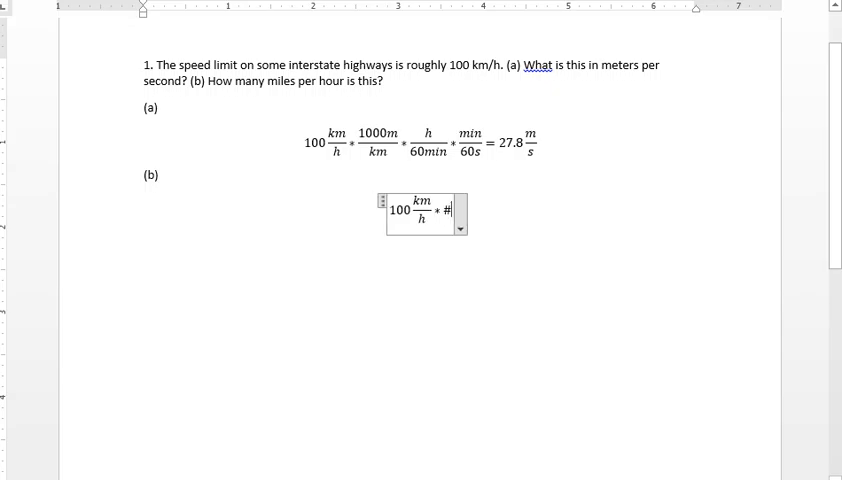
{"action": "type", "text": "miles/km"}
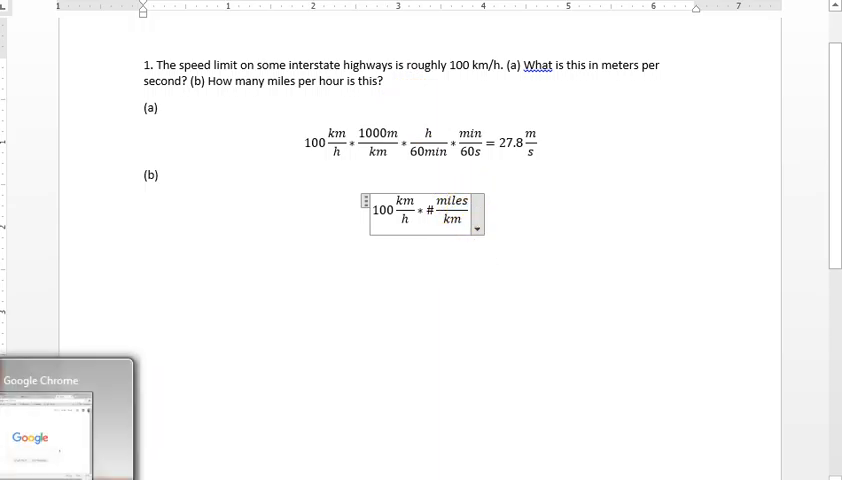
Step: Search Google in Chrome for the number of miles in one kilometre
{"action": "left_click", "coordinate": [64, 416]}
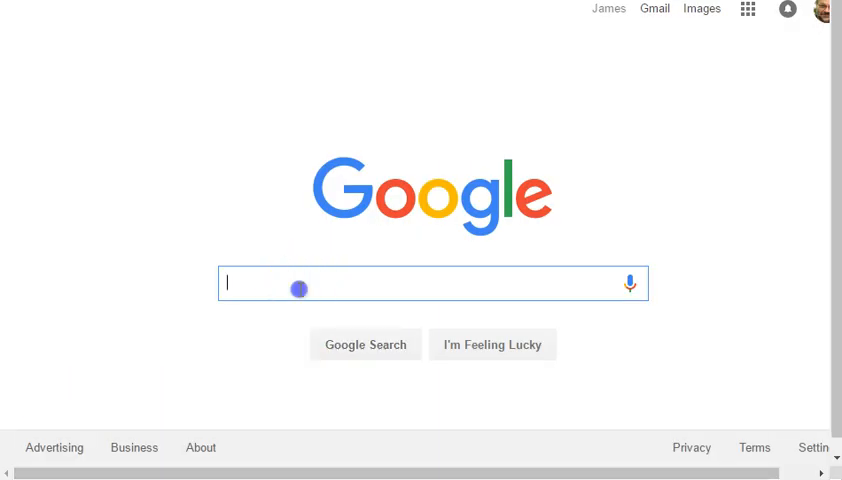
{"action": "type", "text": "miles/km"}
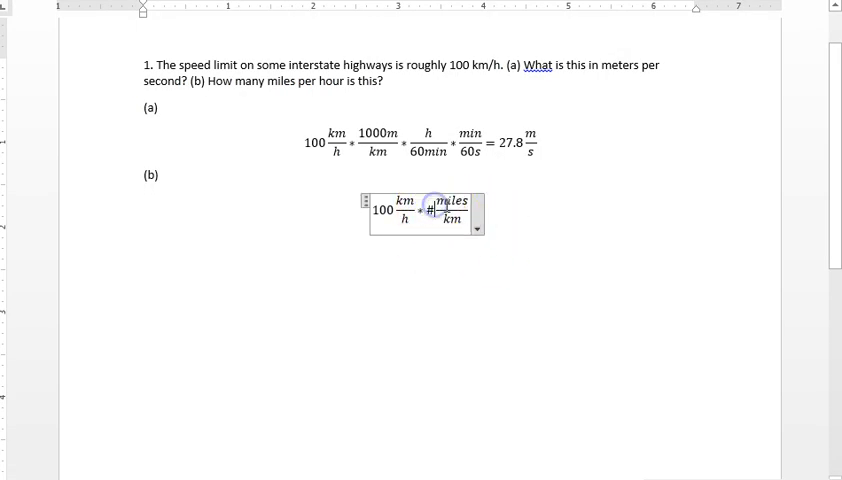
Step: Fill in 0.621 miles/km as the conversion factor and end the equation with an equals sign
{"action": "type", "text": "0.621"}
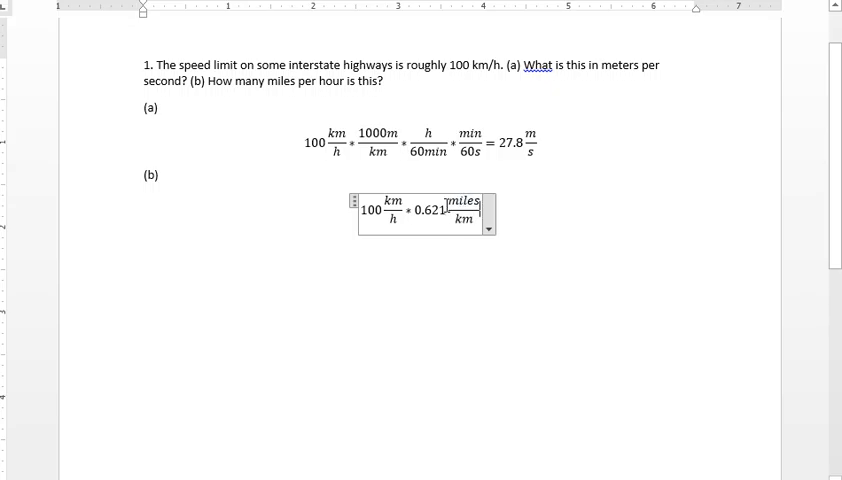
{"action": "type", "text": "="}
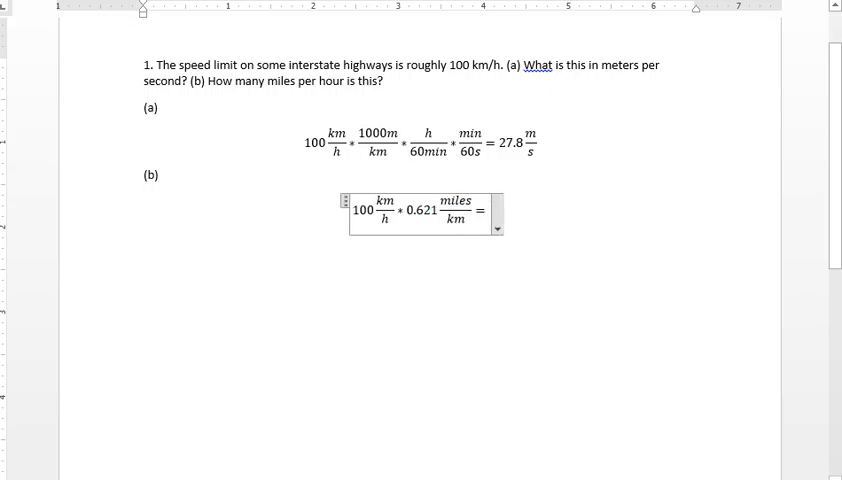